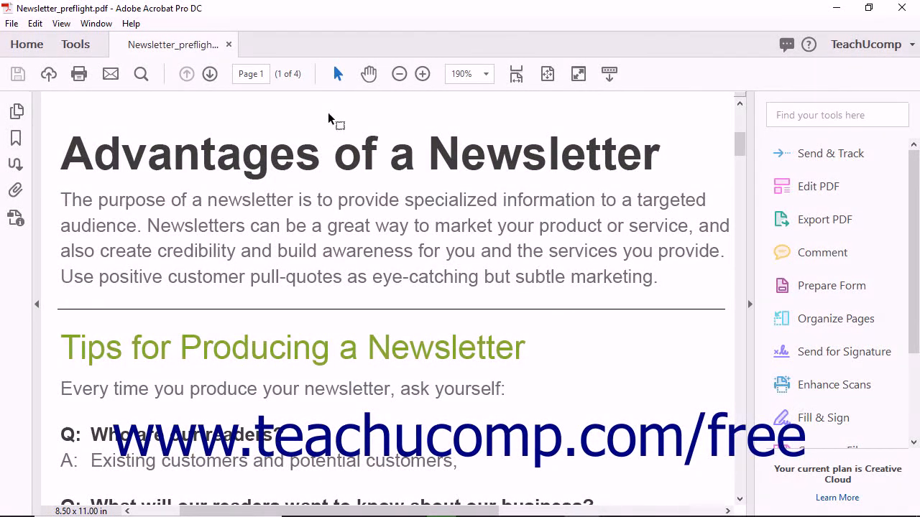
- Show the Tools collection and start Print Production under Protect & Standardize
left_click(74, 43)
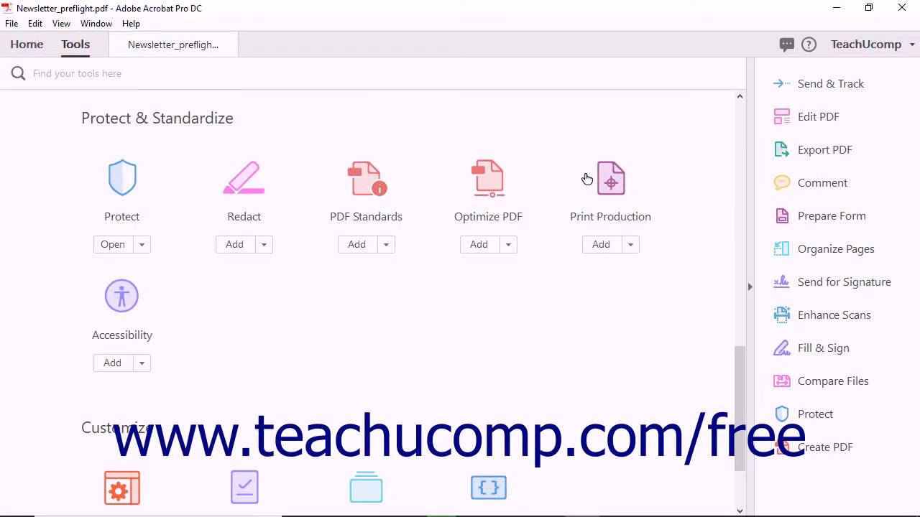
left_click(610, 178)
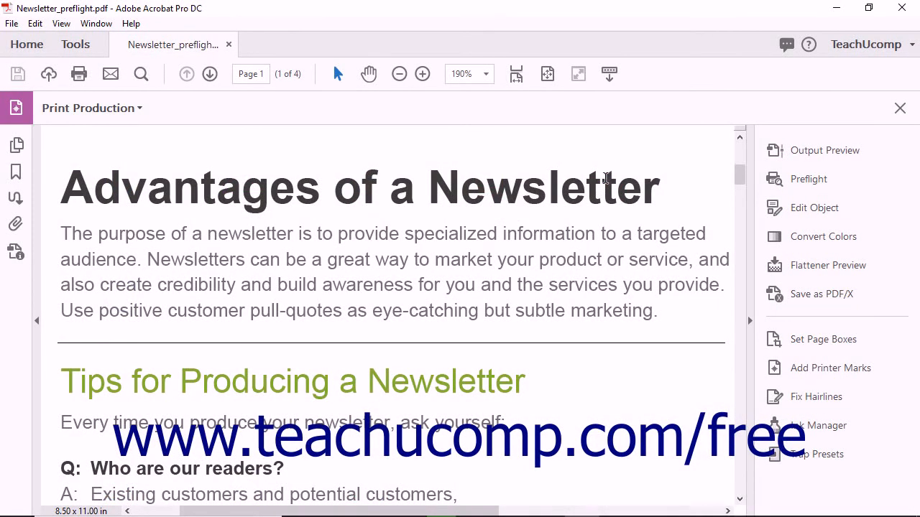
mouse_move(790, 400)
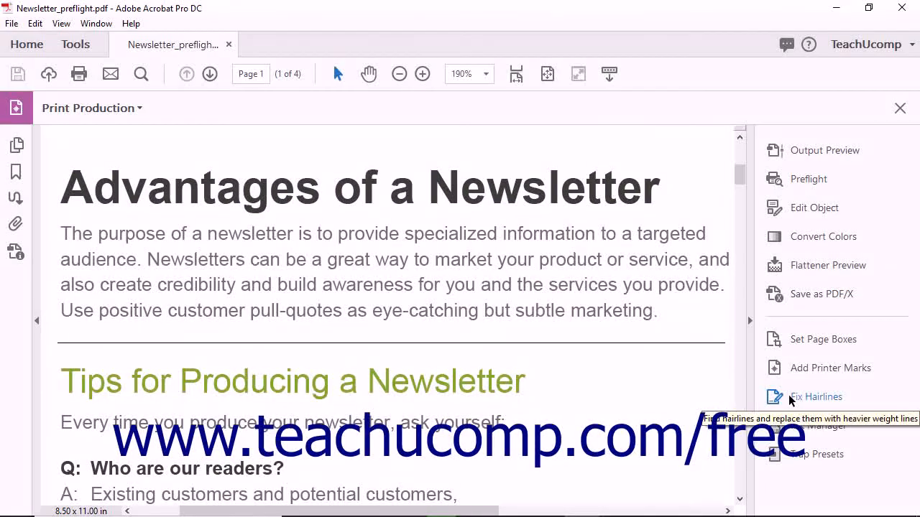
- In Fix Hairlines, use inches so lines up to 0.005 in become 0.01 in
left_click(816, 397)
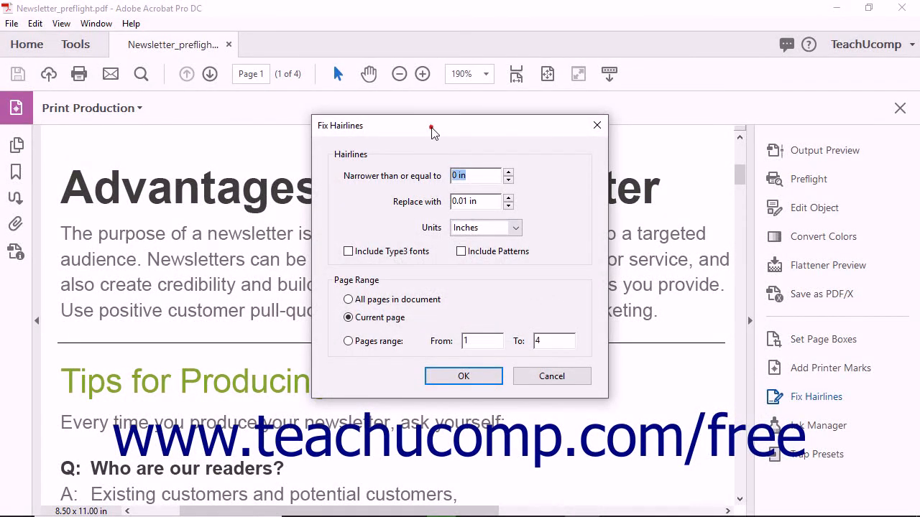
mouse_move(420, 166)
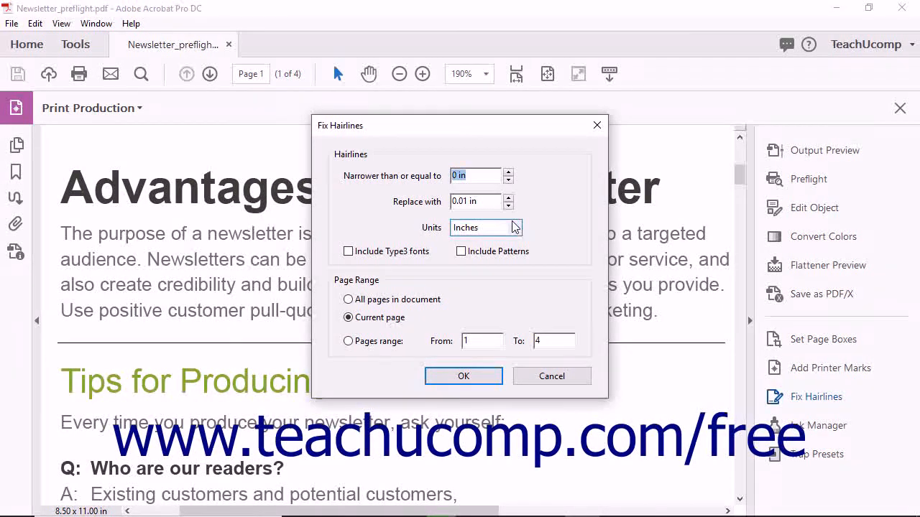
left_click(486, 227)
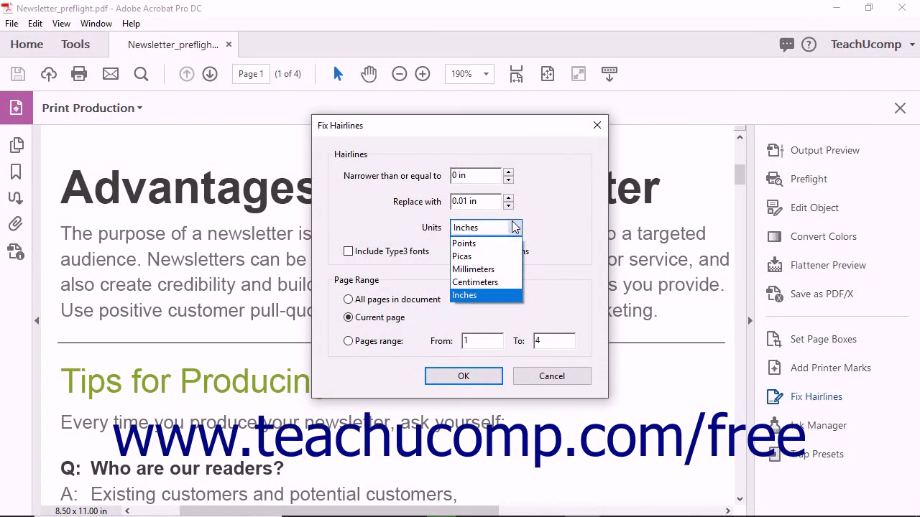
left_click(464, 295)
type("0.005")
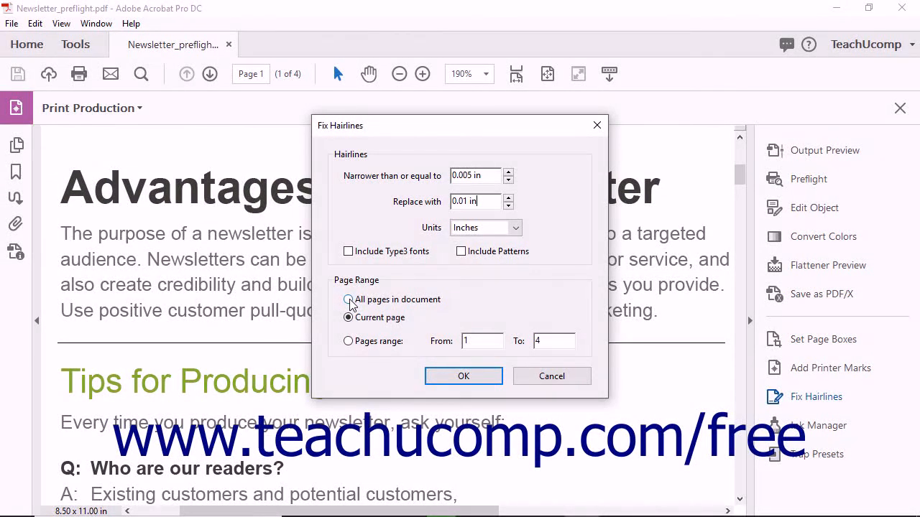
- Apply the fix to the current page, reaching the cannot-be-undone warning
left_click(348, 318)
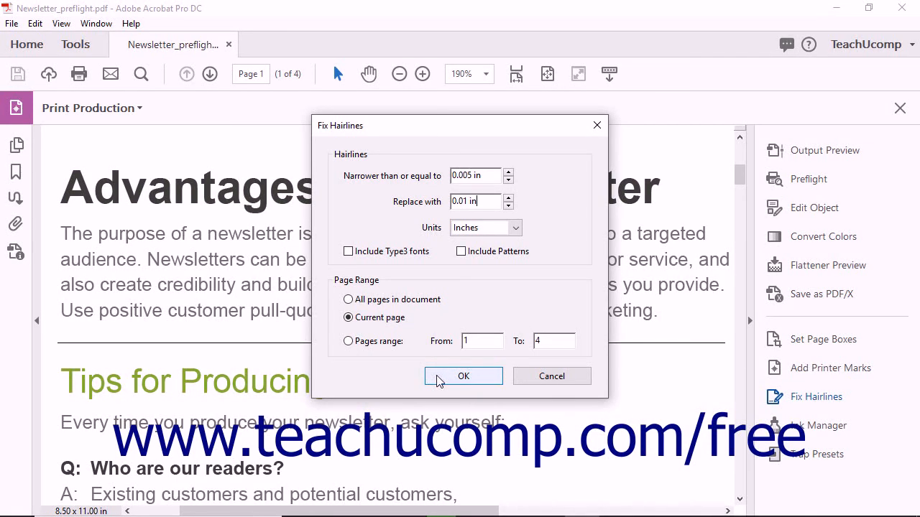
left_click(463, 376)
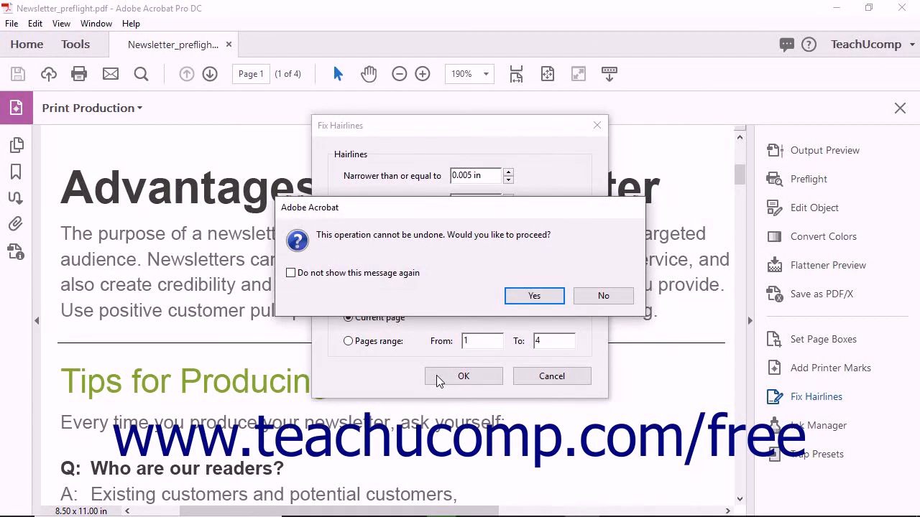